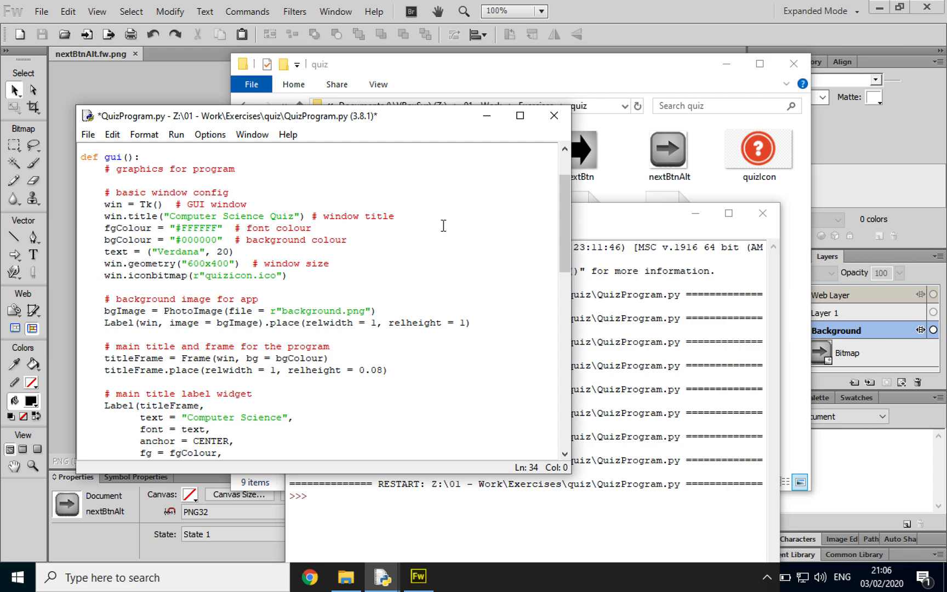
Run QuizProgram.py with Run Module, saving it first, so the quiz window opens
click(394, 216)
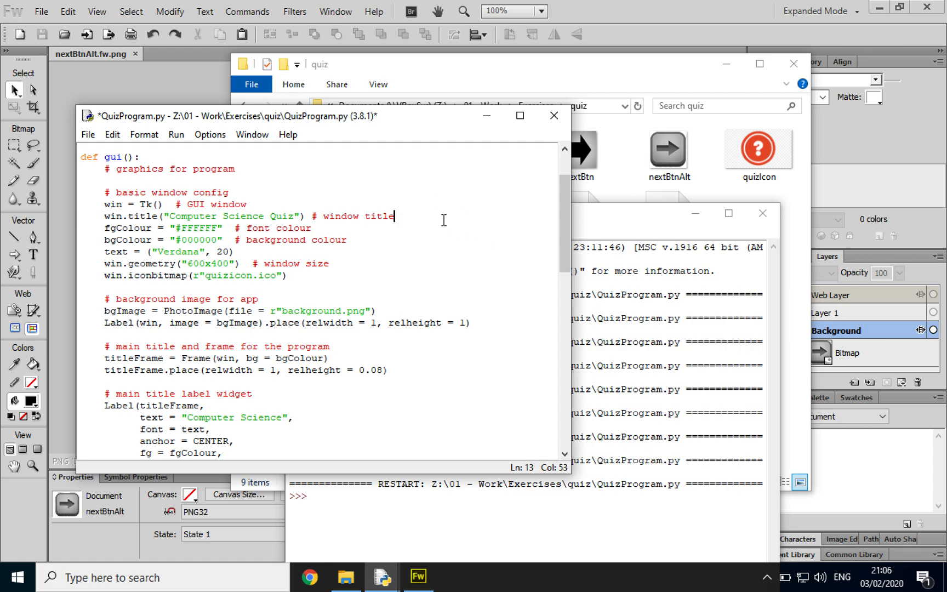
click(175, 134)
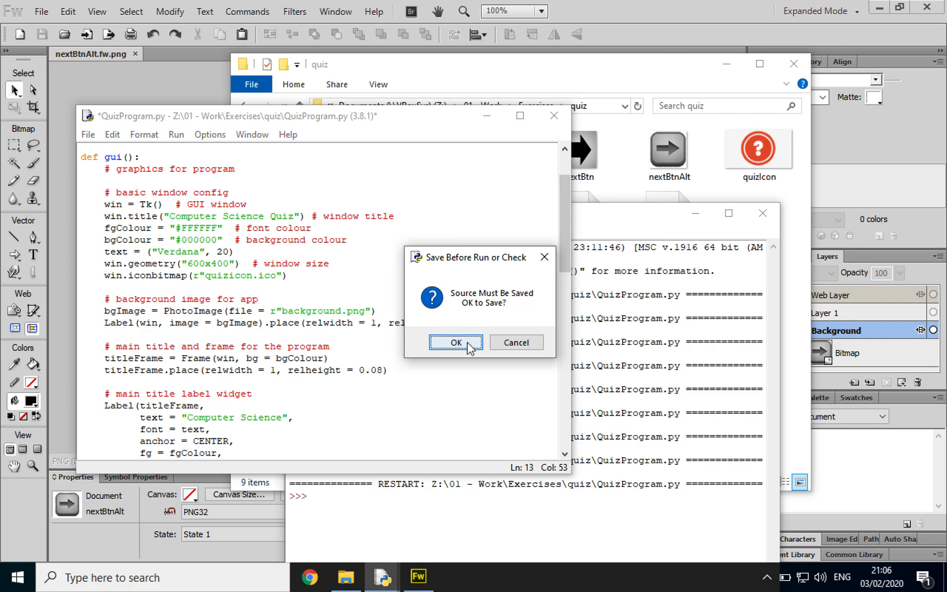
click(454, 342)
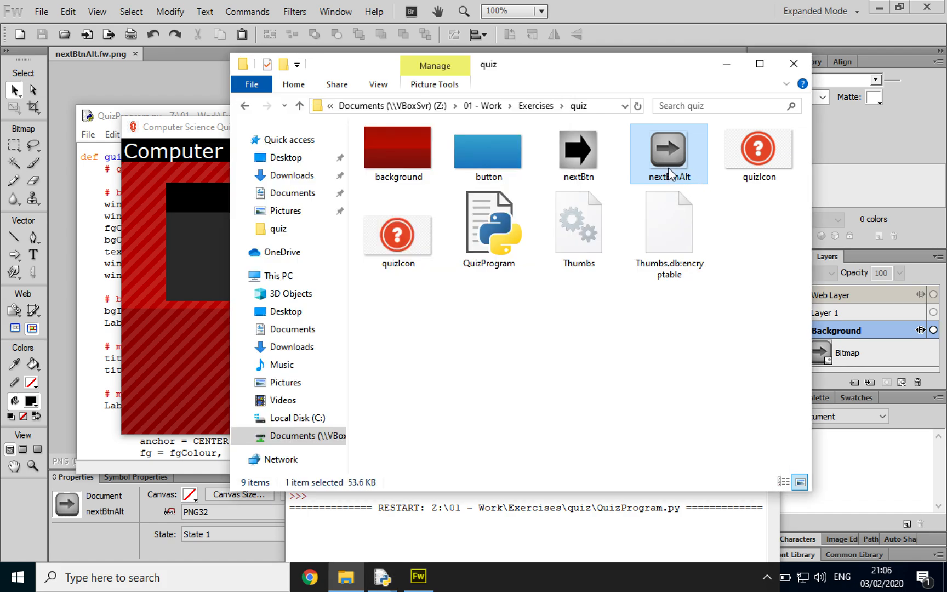
mouse_move(667, 163)
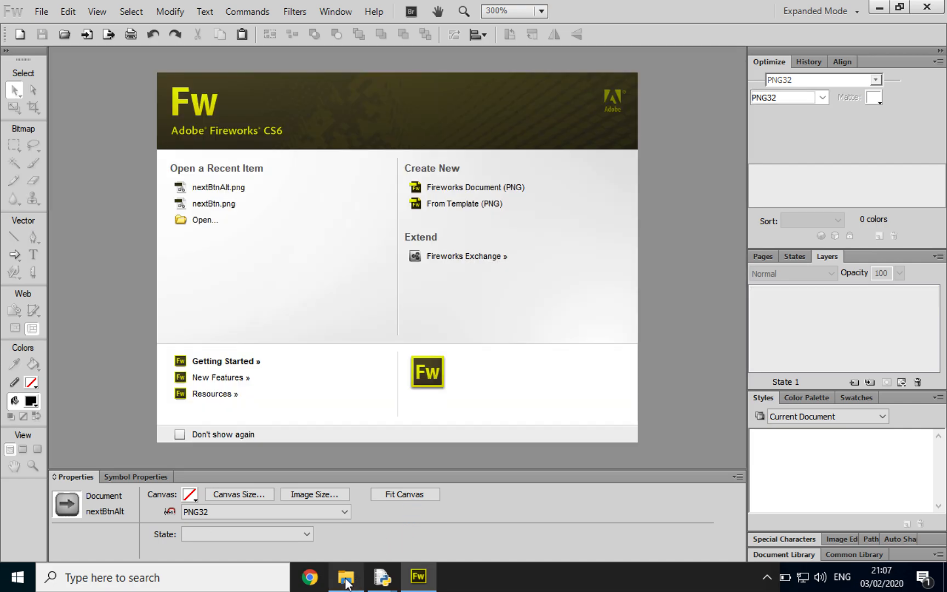
Bring the quiz window forward and test its black next-arrow button
click(345, 577)
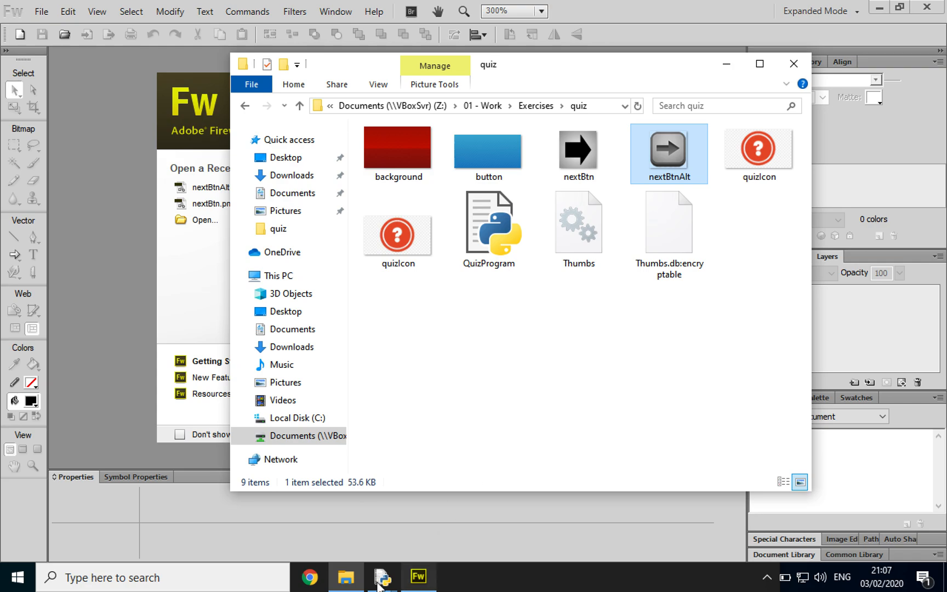
click(383, 577)
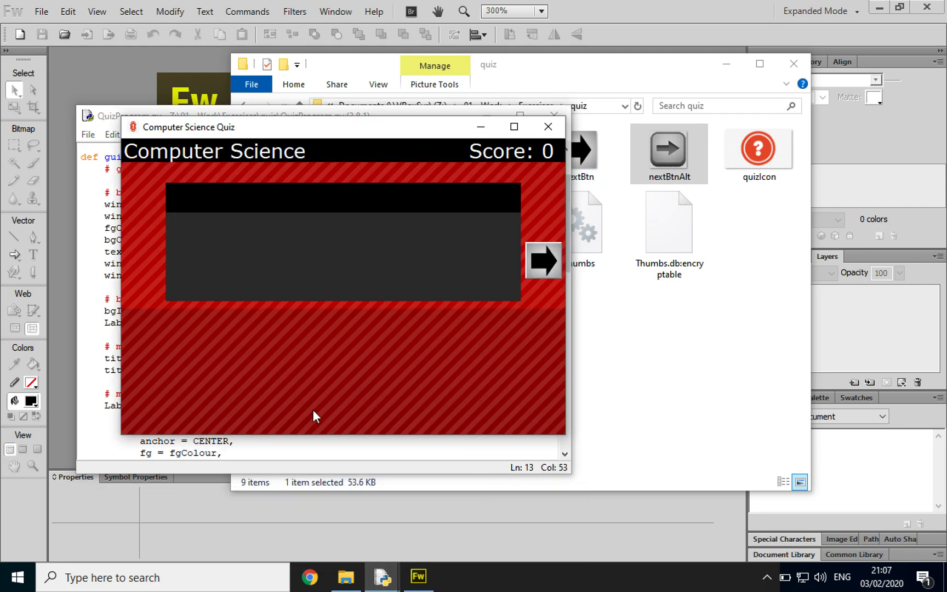
mouse_move(573, 279)
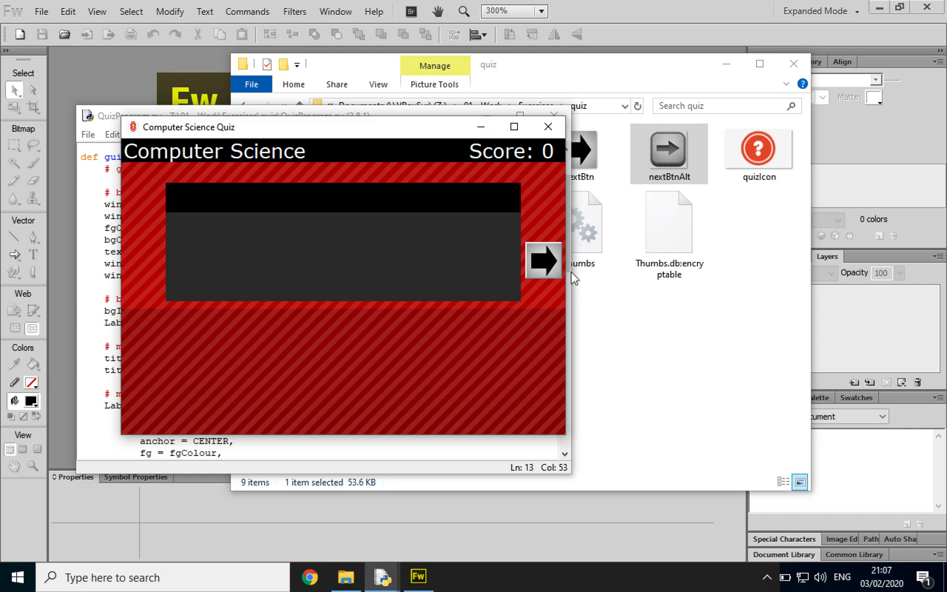
mouse_move(538, 258)
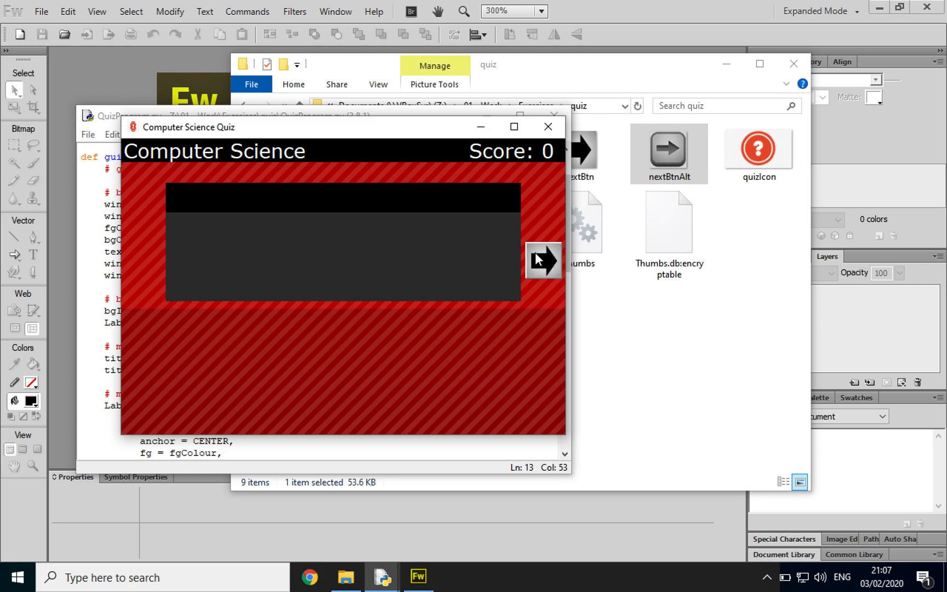
click(667, 149)
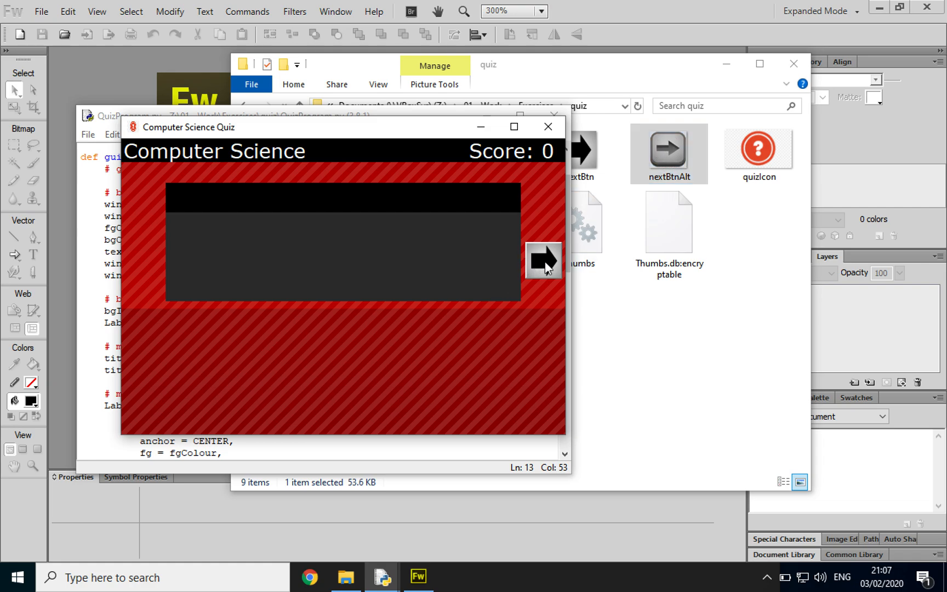
mouse_move(550, 174)
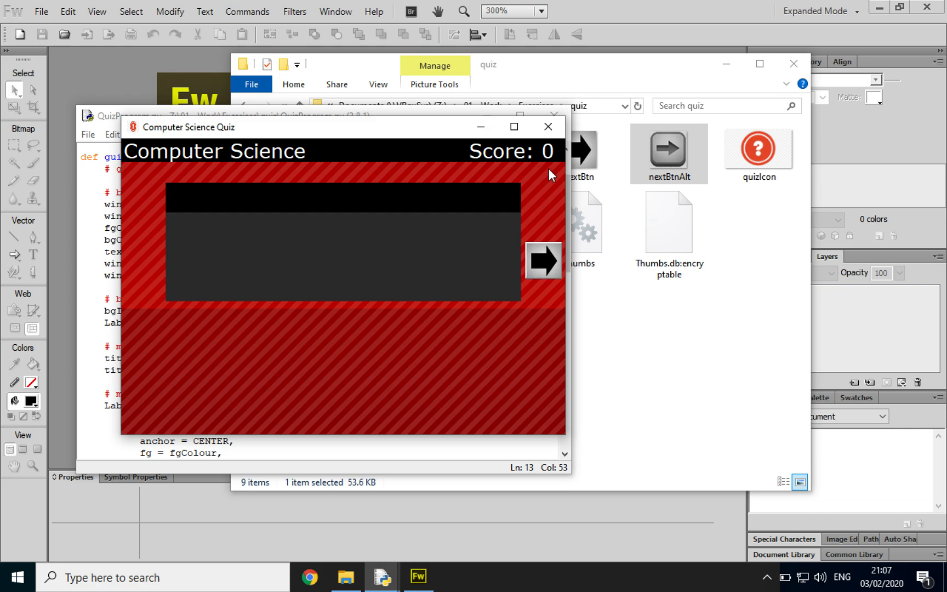
mouse_move(357, 308)
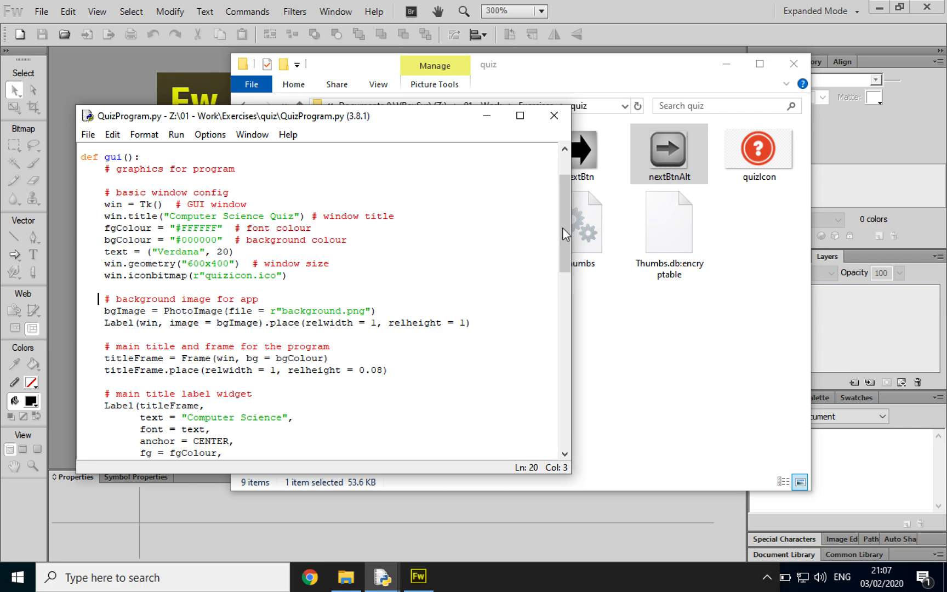
Change the button image to nextBtnAlt.png, then save and rerun the quiz
scroll(down, 3)
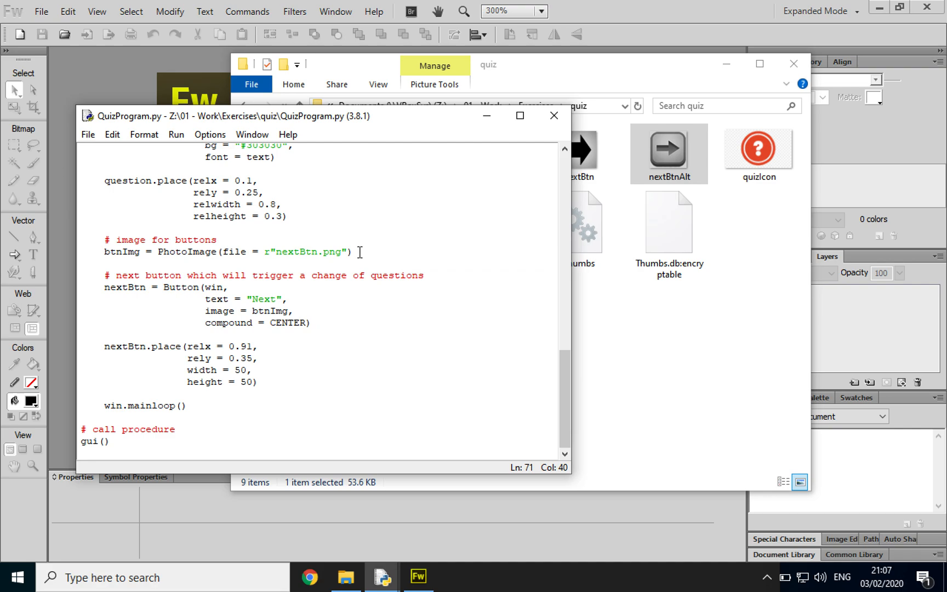
text(A)
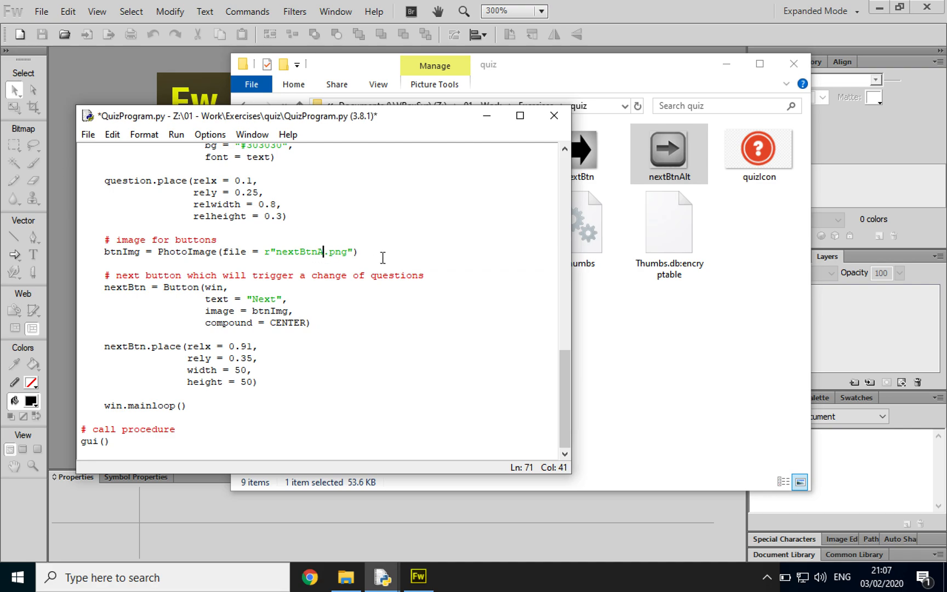
text(lt)
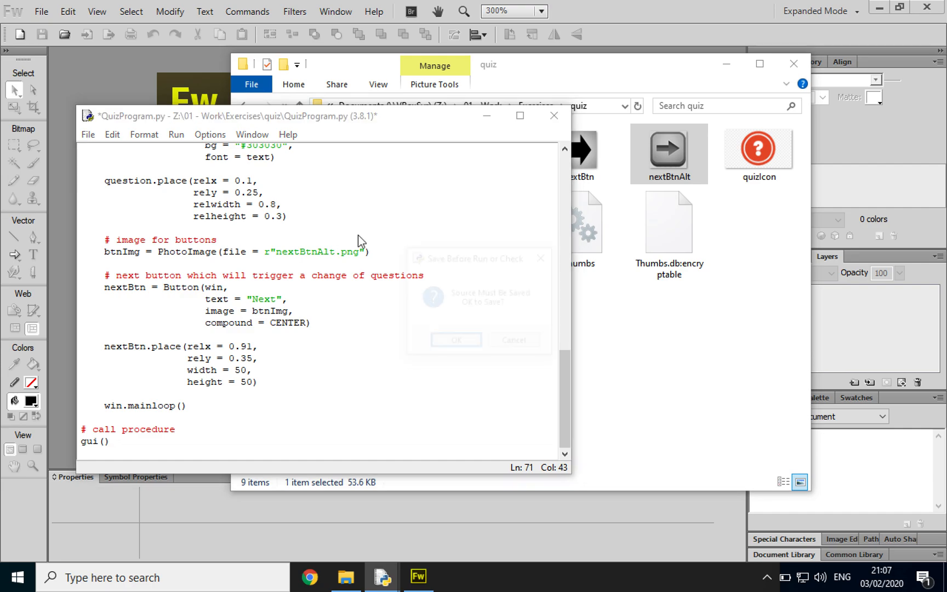
click(455, 339)
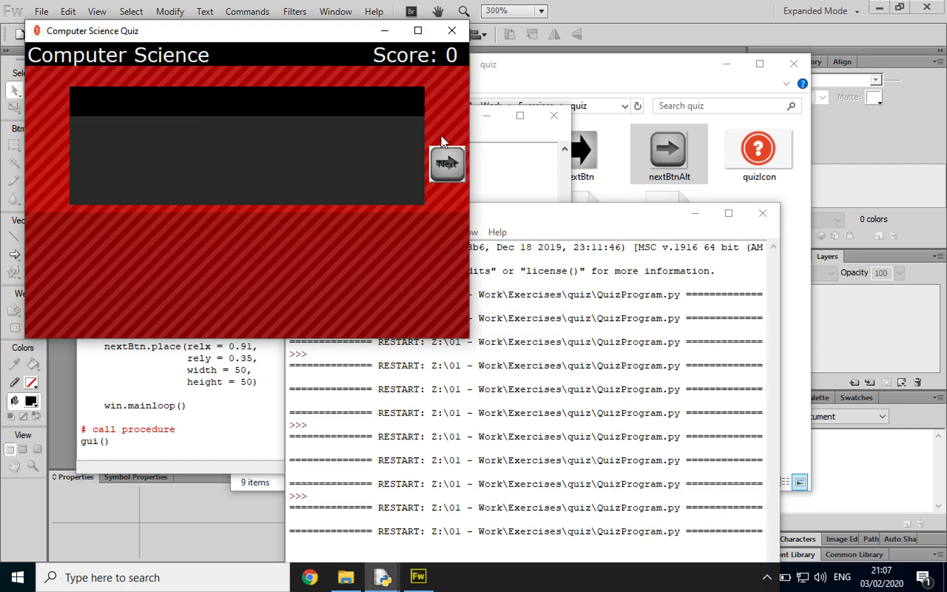
Test the new grey next-arrow button in the quiz window
click(417, 31)
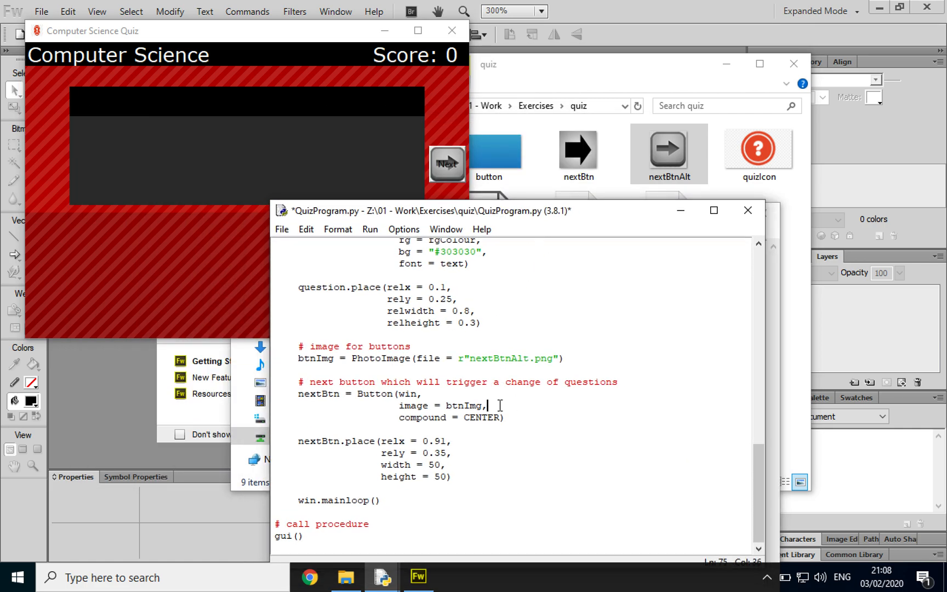
Add bd = 0 to the nextBtn Button arguments and fix the missing comma after the syntax error
text(bd)
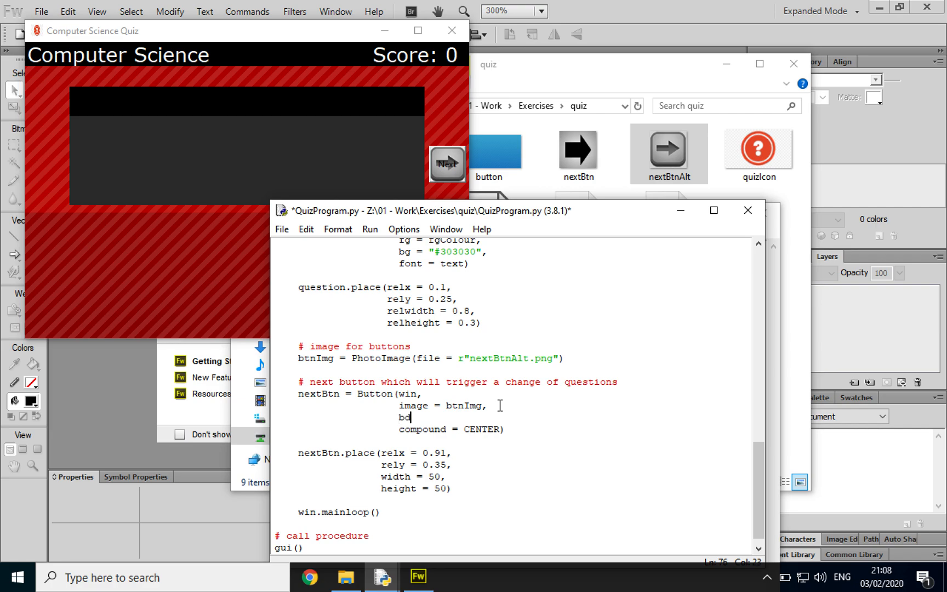
text(= 0)
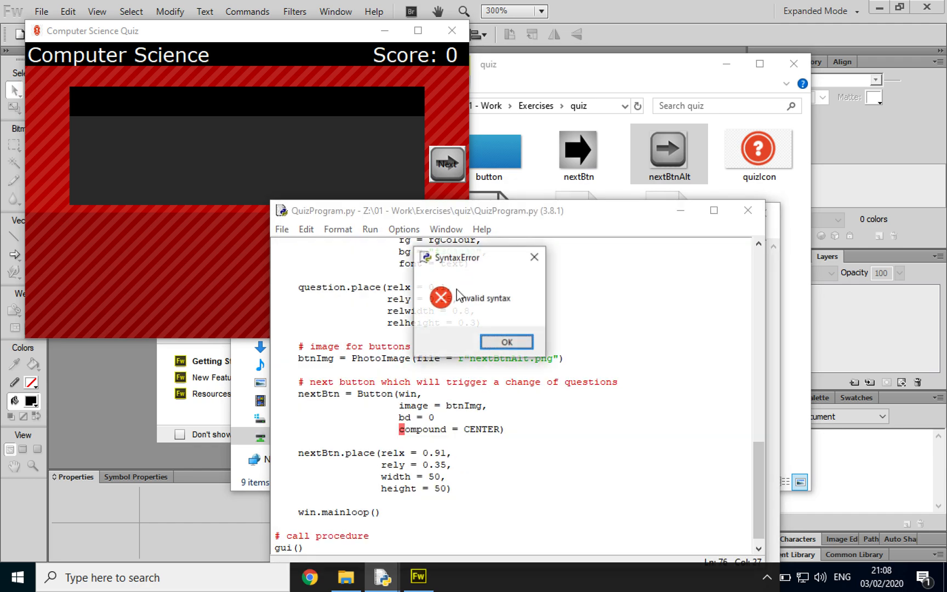
click(507, 341)
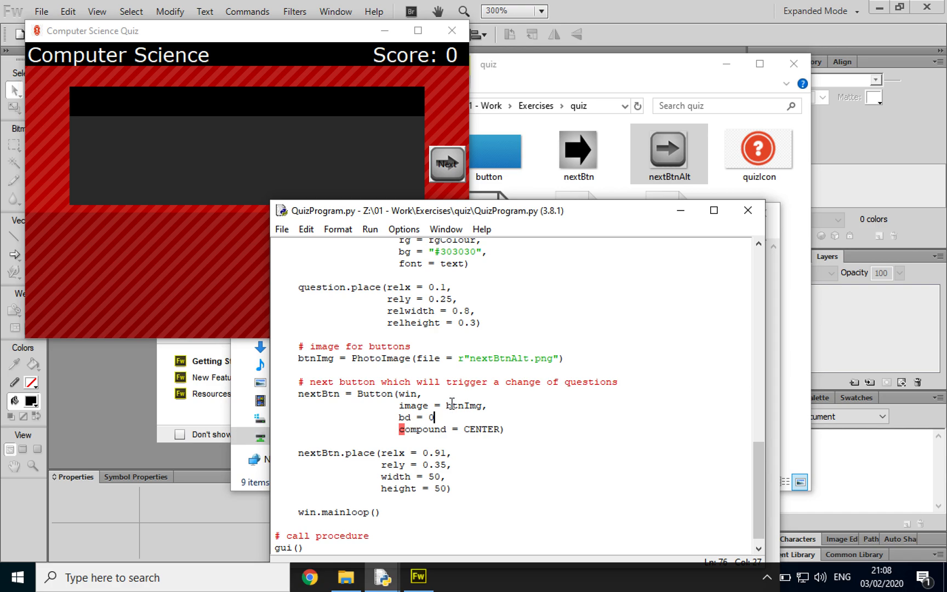
text(,)
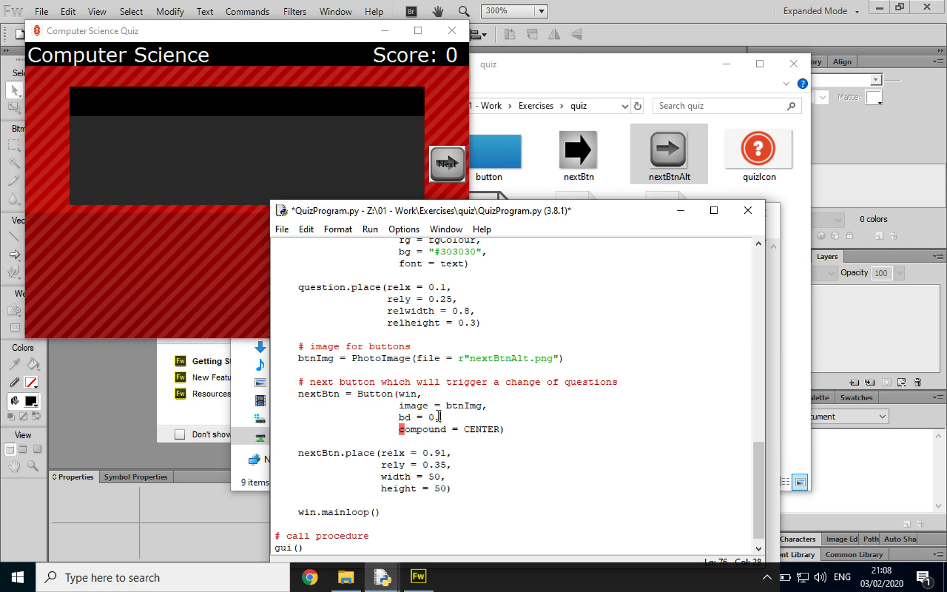
Save and rerun the quiz to show the borderless grey arrow button
click(369, 229)
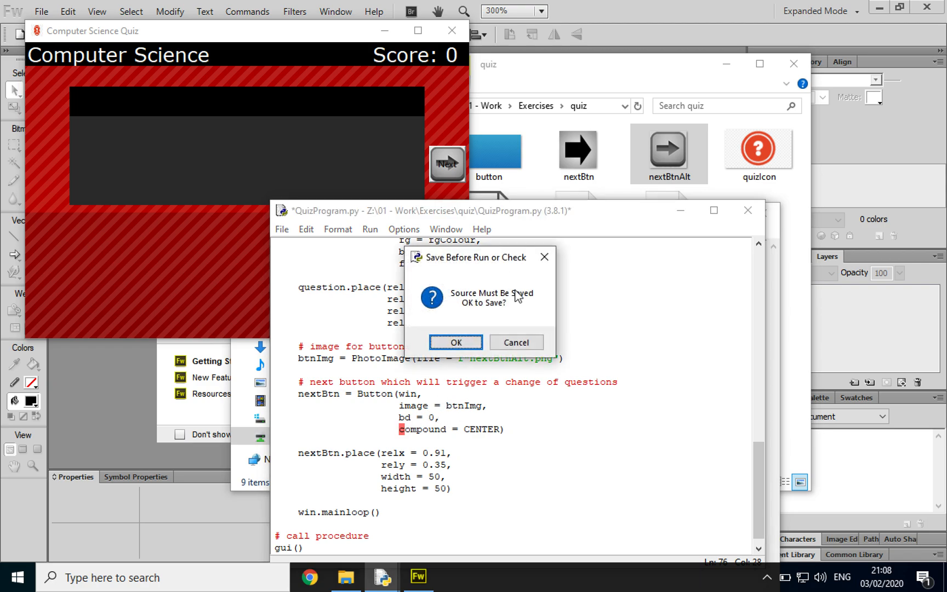
click(455, 342)
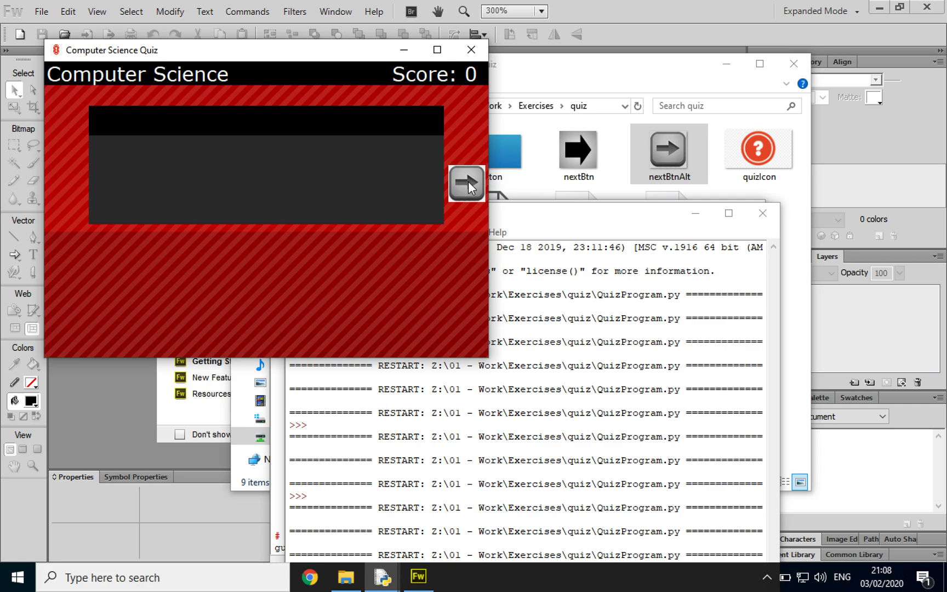
mouse_move(616, 80)
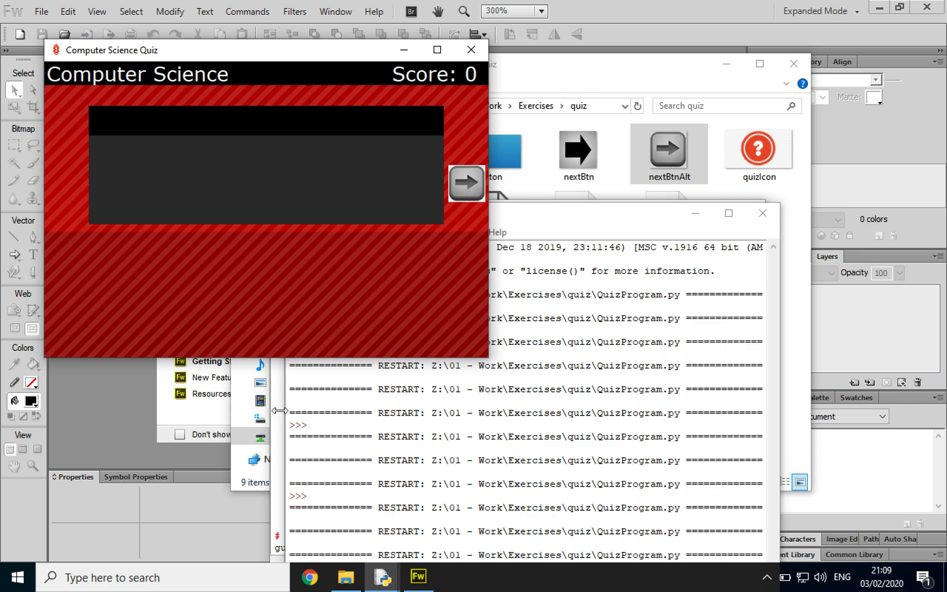
mouse_move(278, 411)
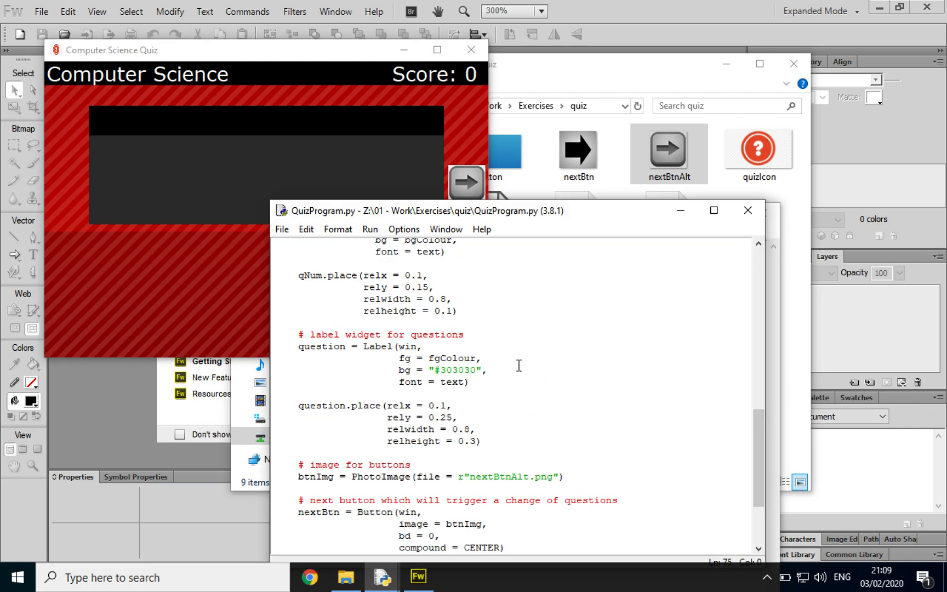
Start a new Fireworks PNG document from the start screen
scroll(down, 3)
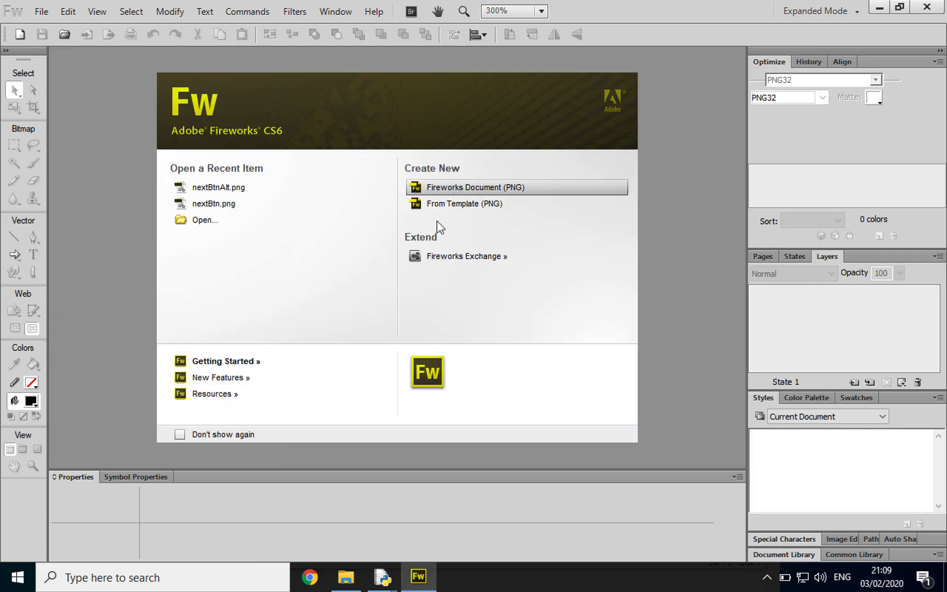
click(474, 186)
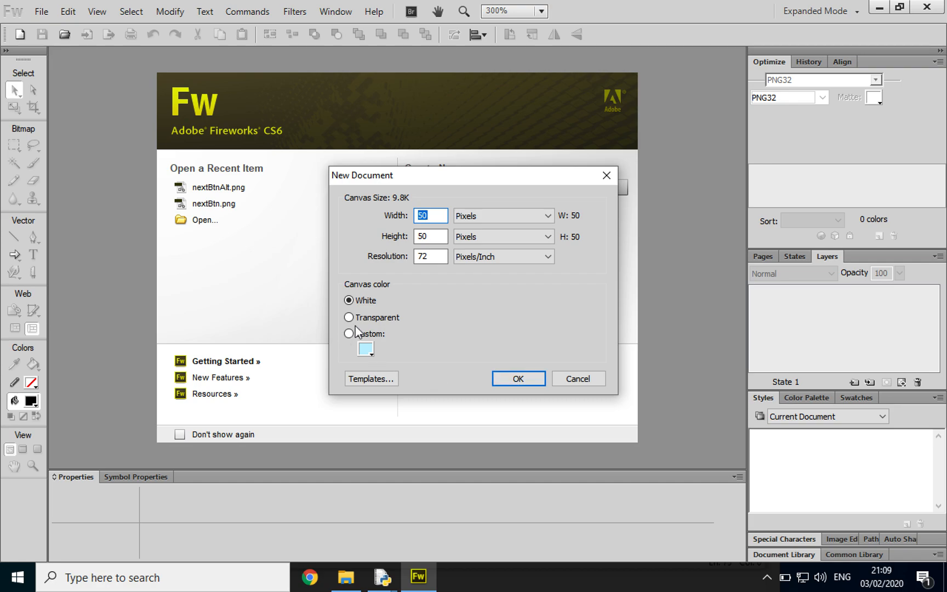
Create the 50 by 50 pixel document and set its canvas colour to light grey #EEEEEE
click(576, 378)
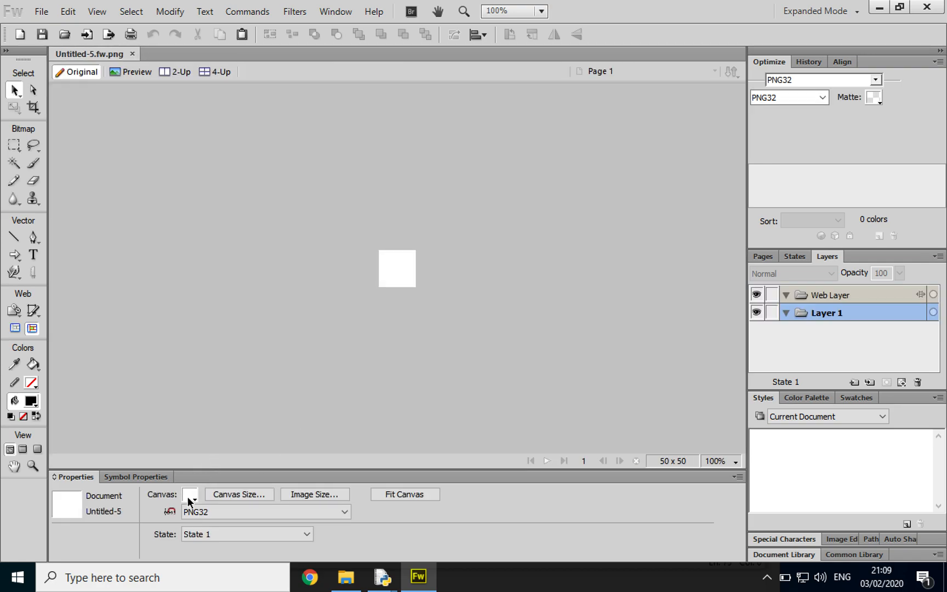
click(190, 502)
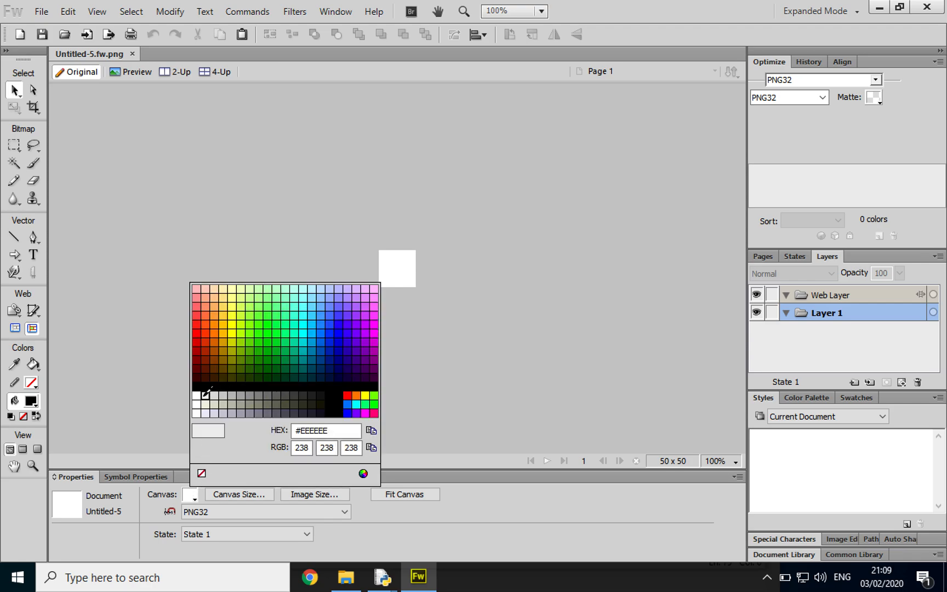
click(207, 430)
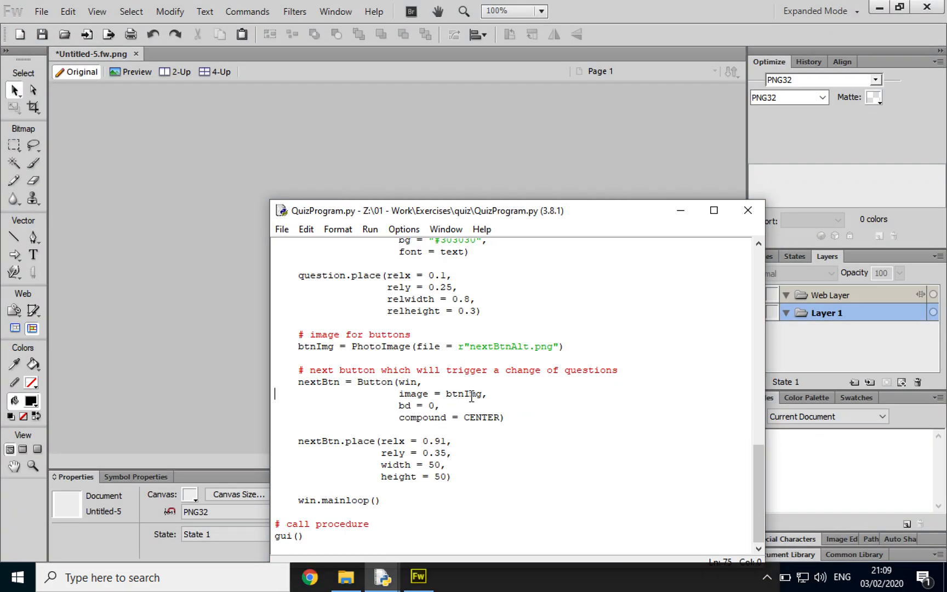
Add bg = "#EEEEEE" after the bd = 0 setting in the nextBtn Button call
click(448, 407)
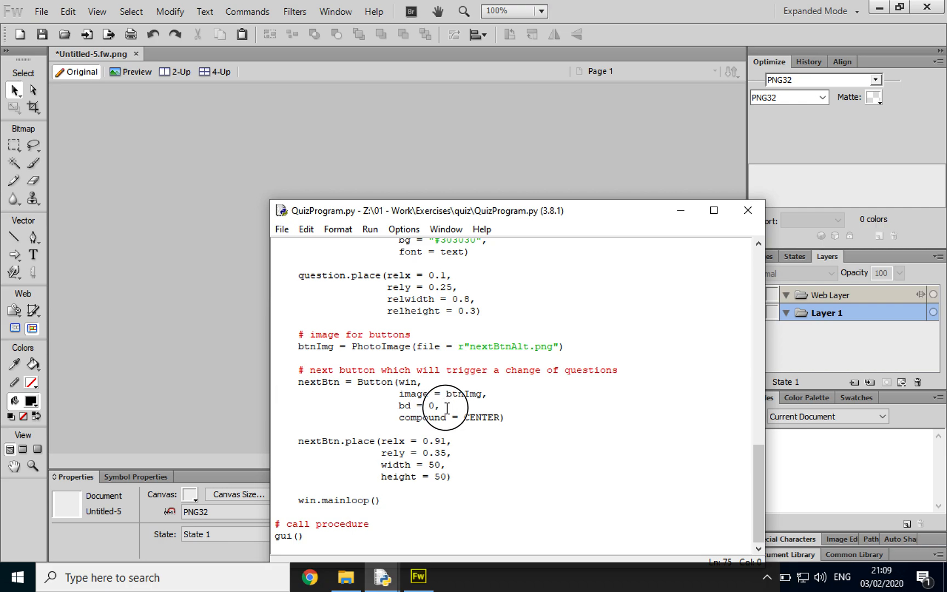
text(bg =)
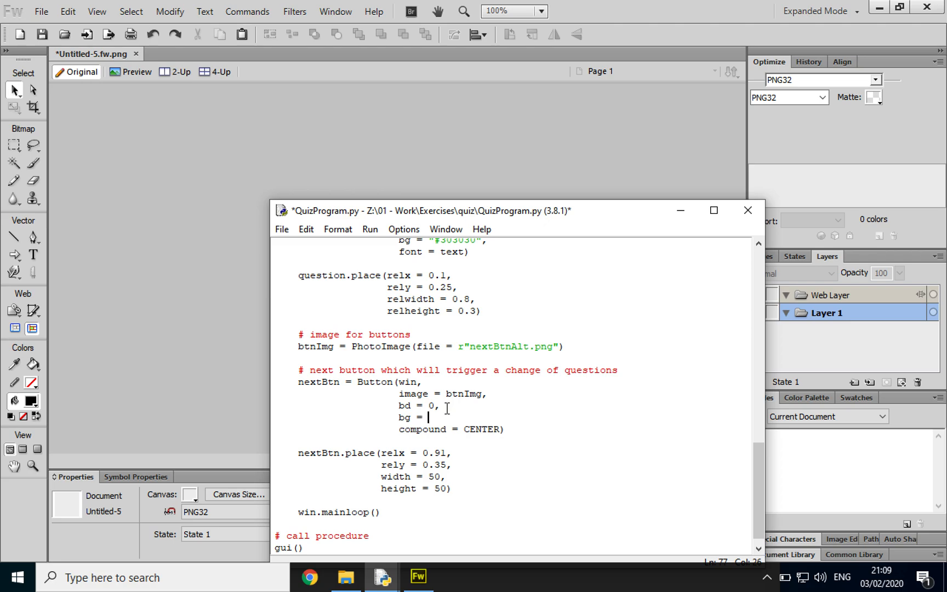
text(#EEEEEE)
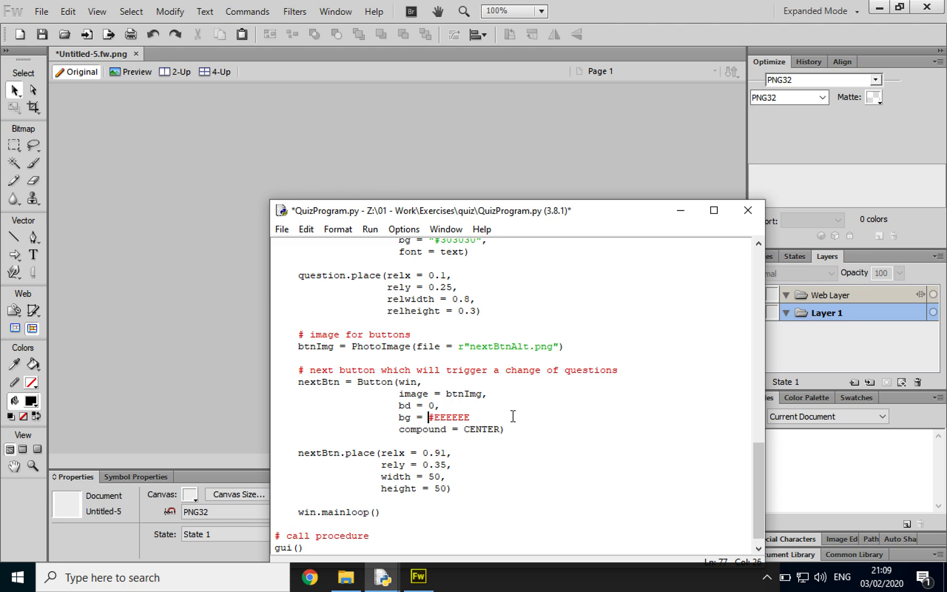
text("")
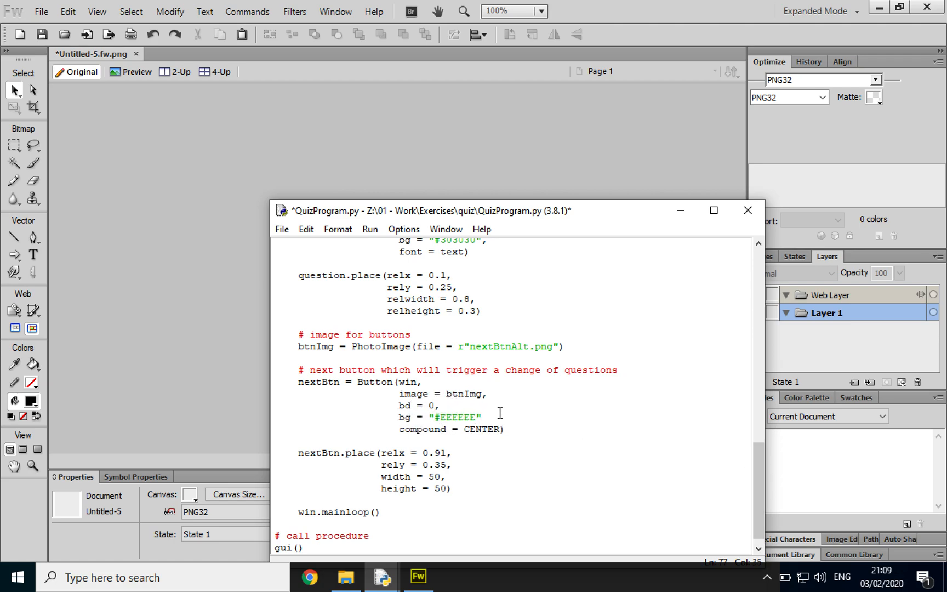
click(483, 416)
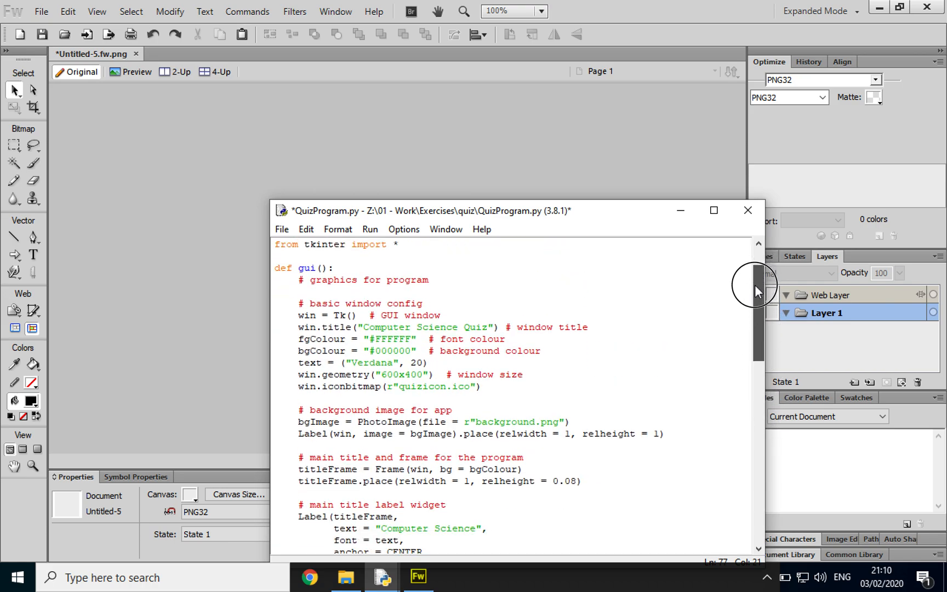
Scroll through the script toward the background Label line
scroll(down, 3)
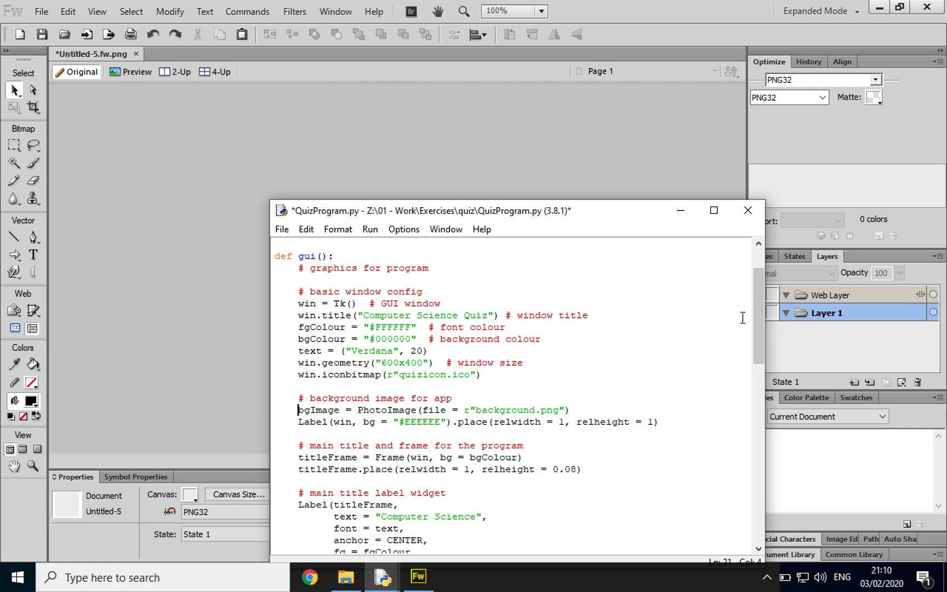
scroll(down, 3)
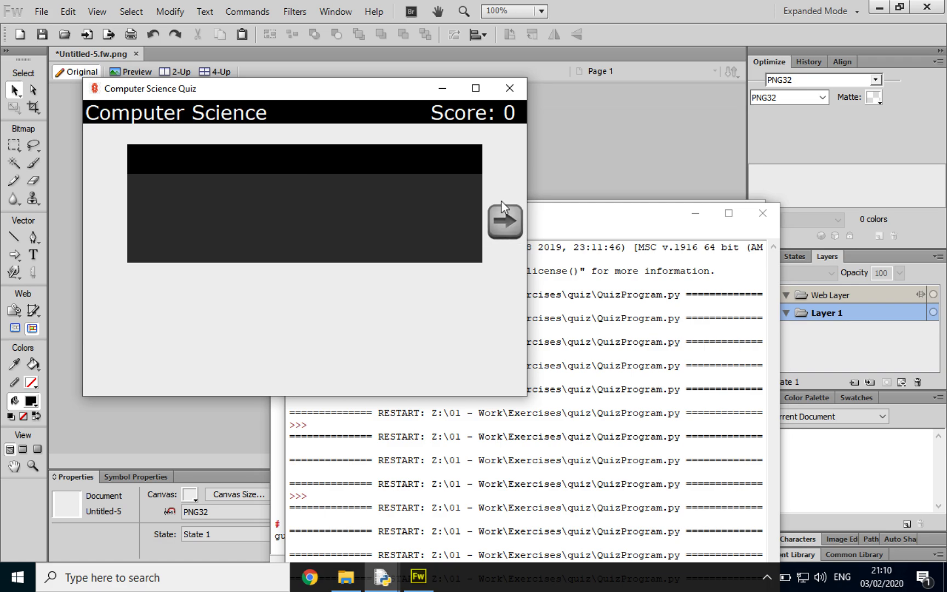
mouse_move(476, 88)
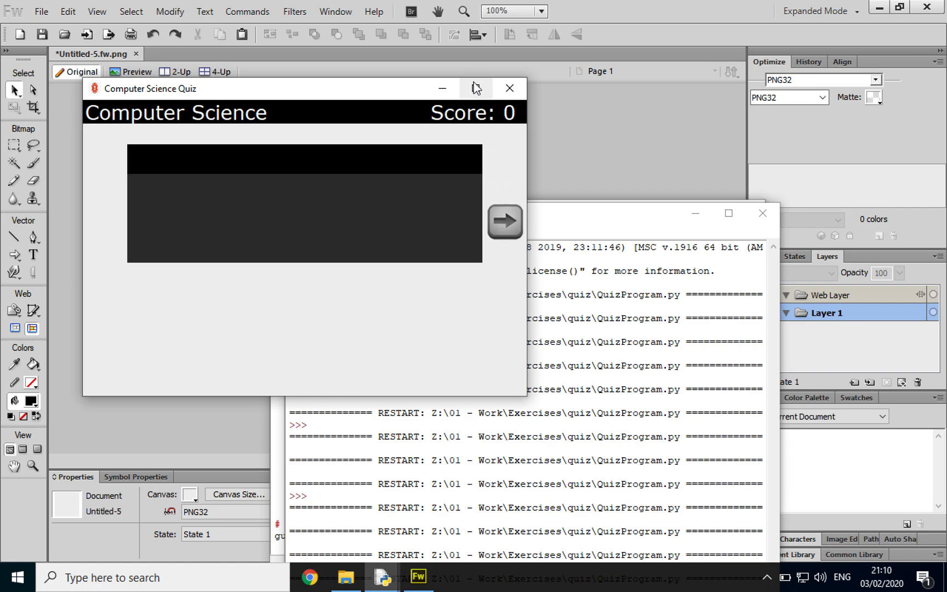
click(476, 88)
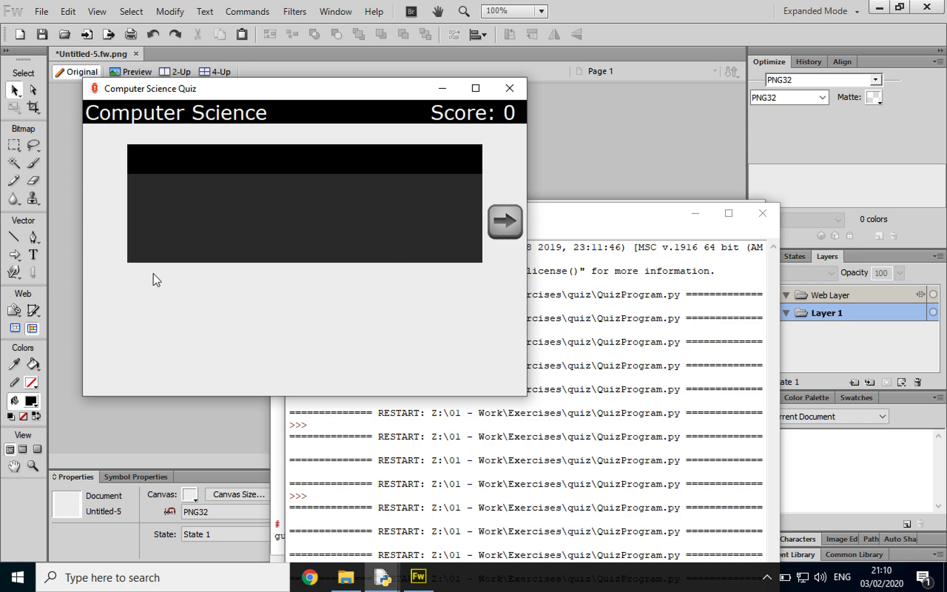
mouse_move(125, 139)
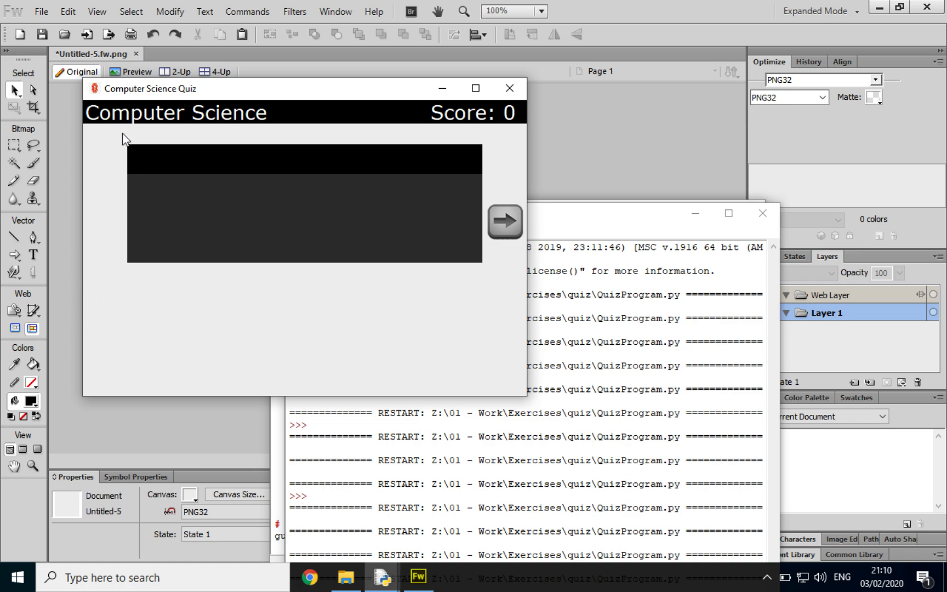
mouse_move(507, 310)
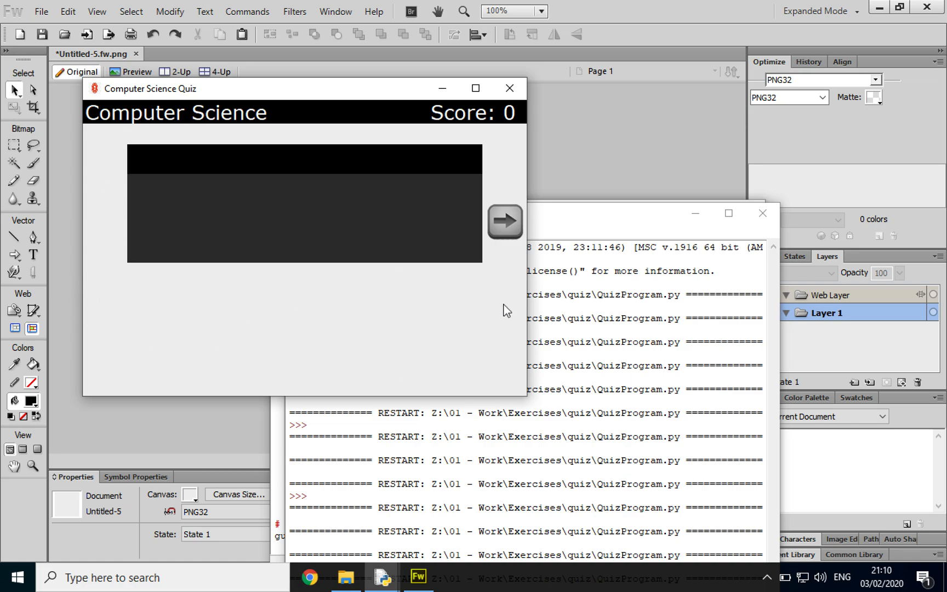
mouse_move(498, 211)
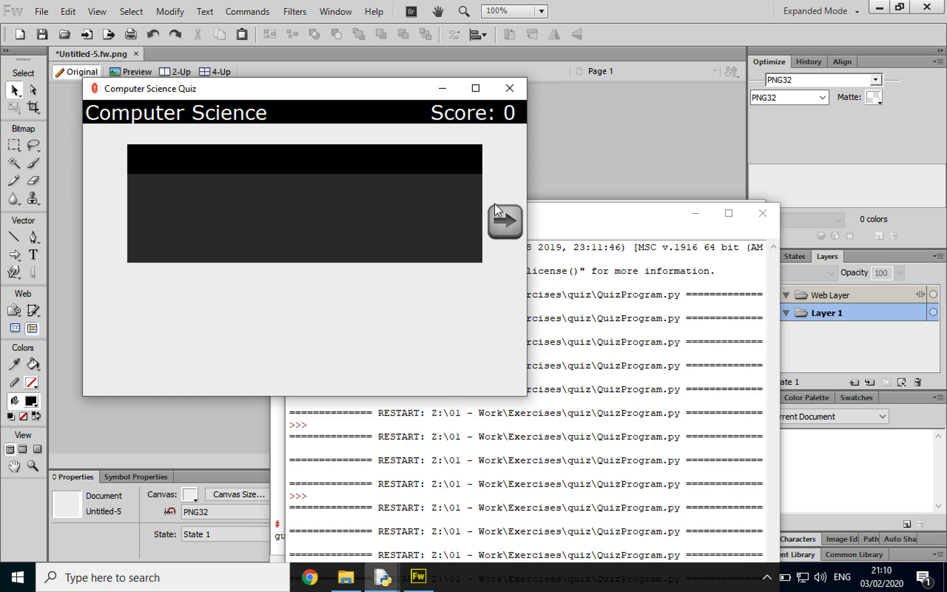
mouse_move(511, 217)
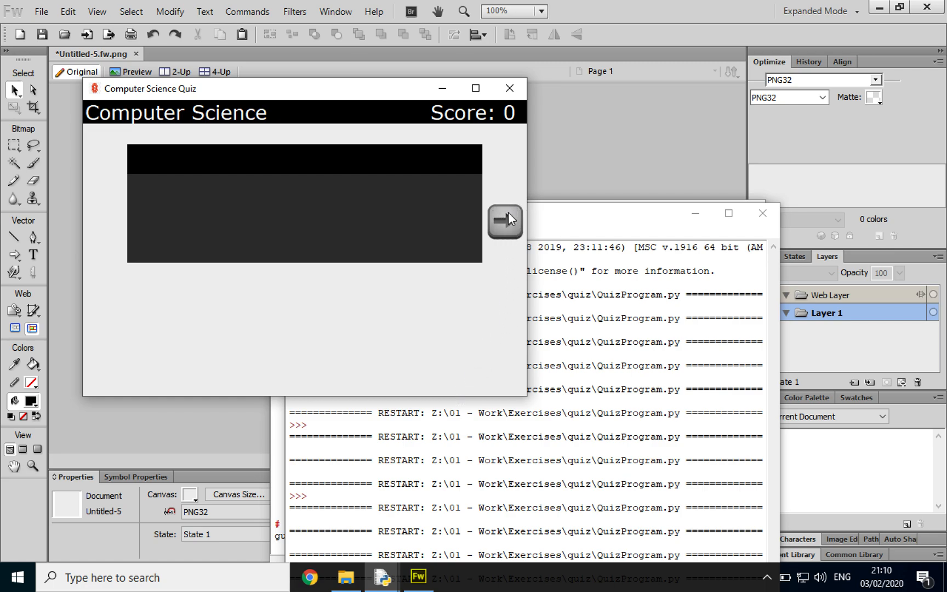
click(505, 222)
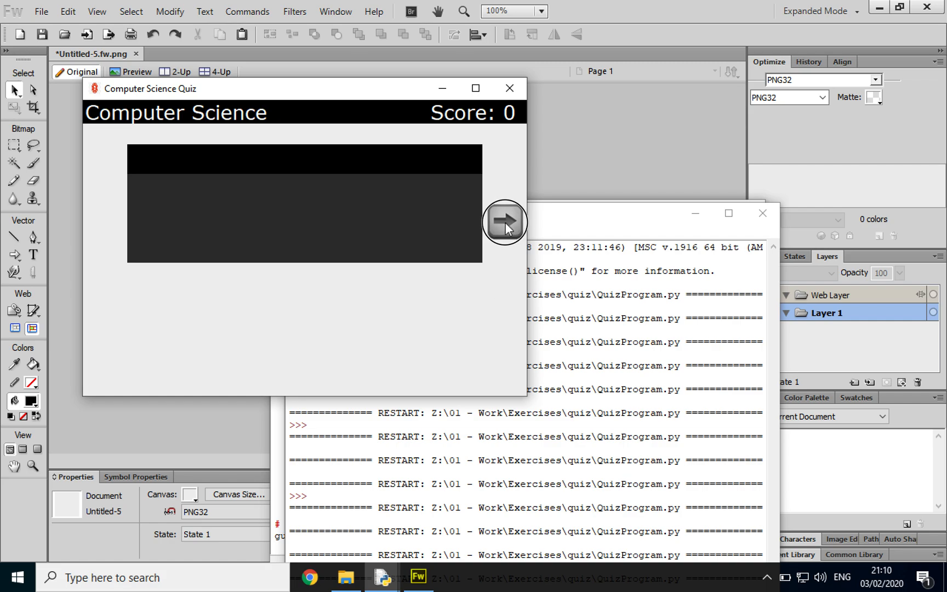
mouse_move(507, 268)
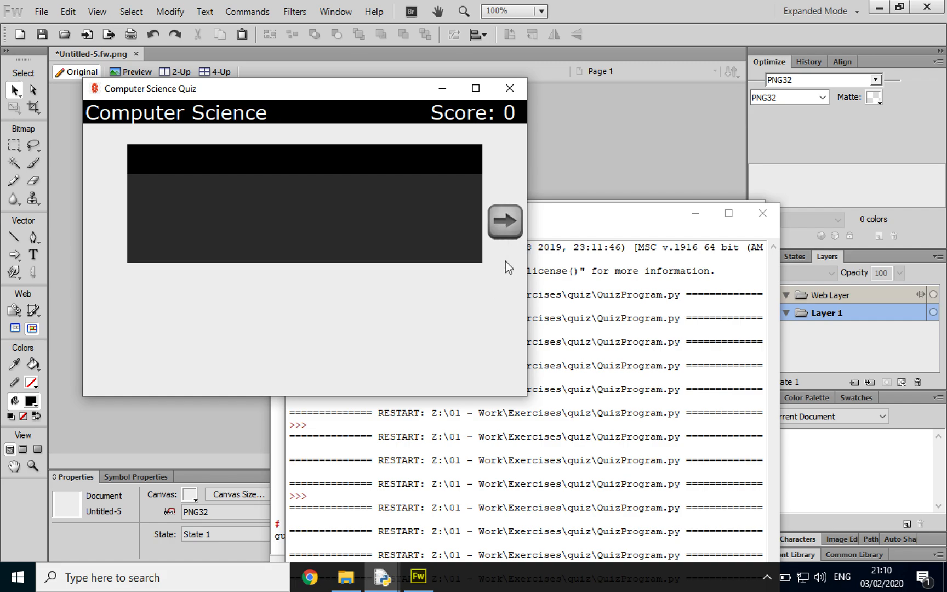
mouse_move(685, 106)
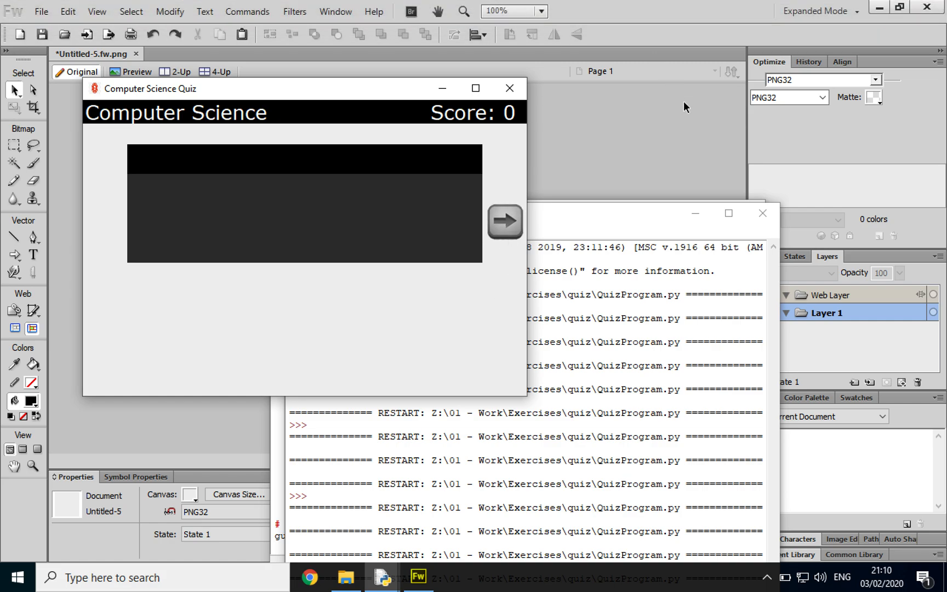